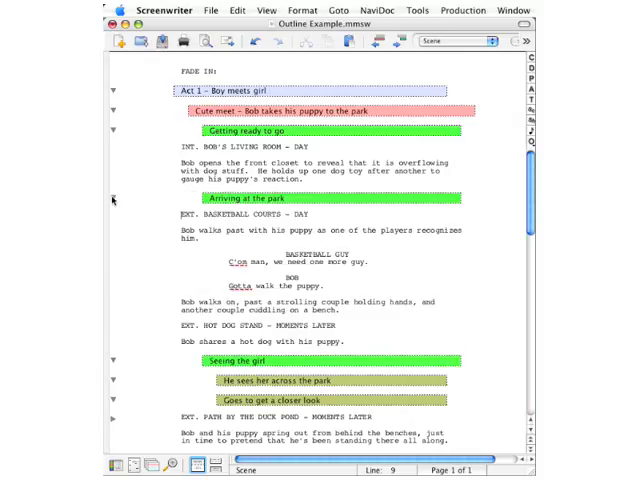
{"action": "mouse_move", "coordinate": [116, 204]}
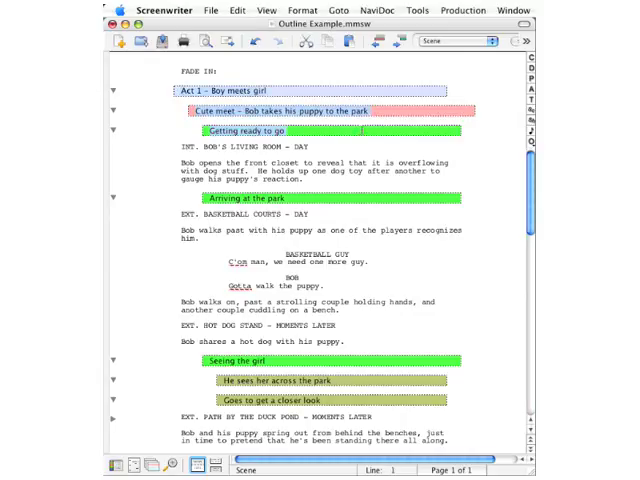
{"action": "mouse_move", "coordinate": [146, 90]}
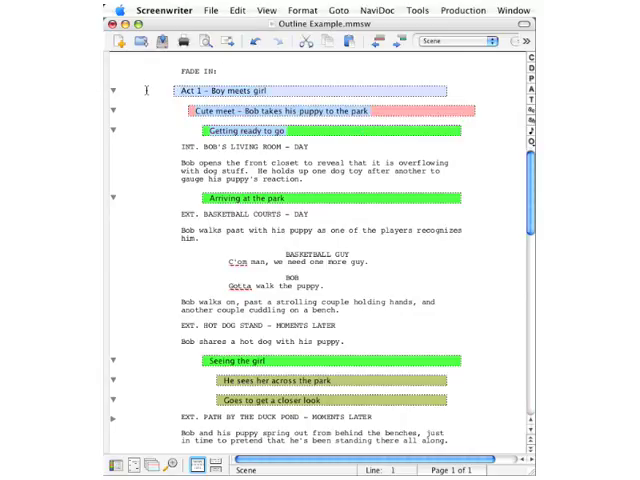